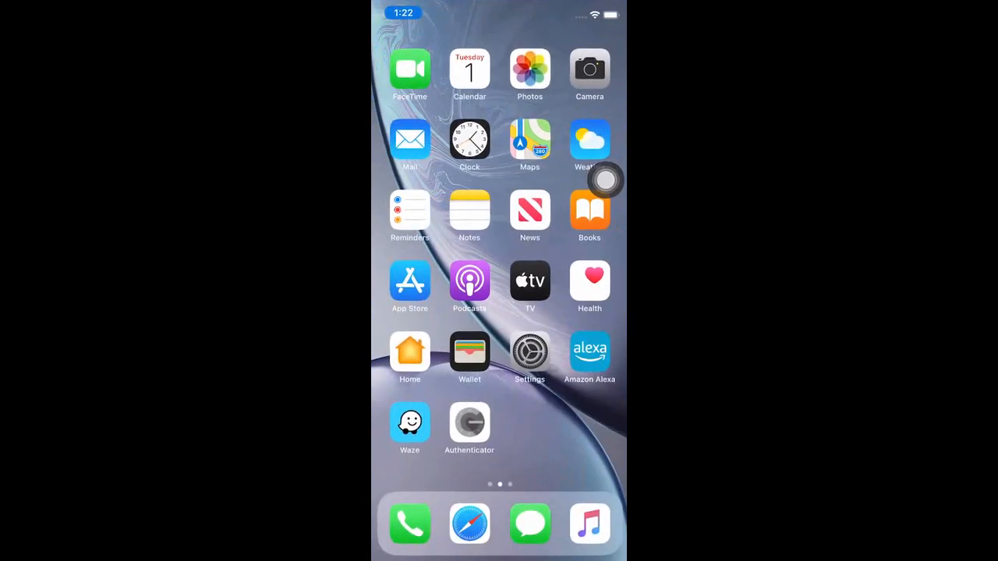
- Launch the App Store from the iOS Home Screen
click(409, 281)
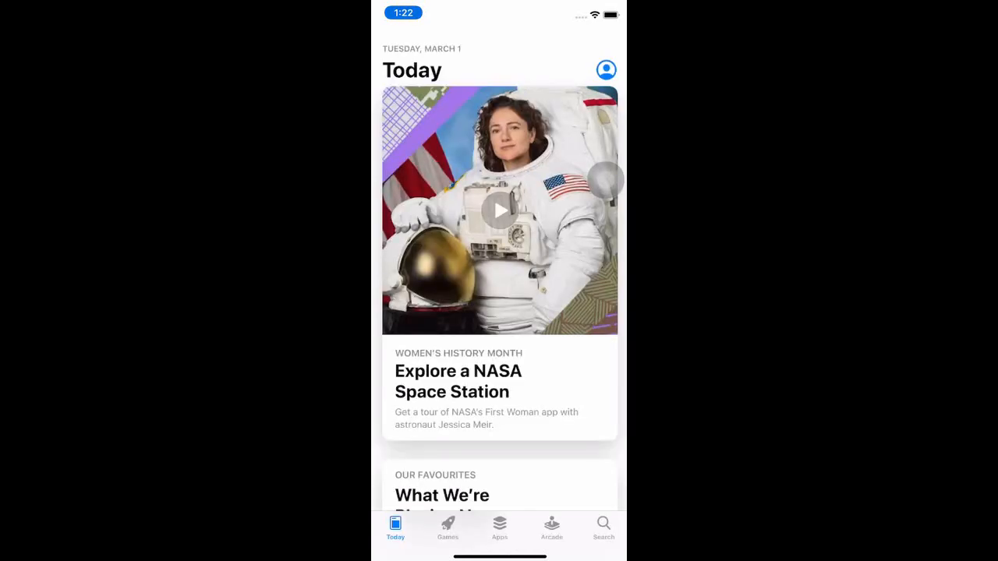
- Search the App Store for 'metamask wallet' and start getting MetaMask – Blockchain Wallet
click(602, 528)
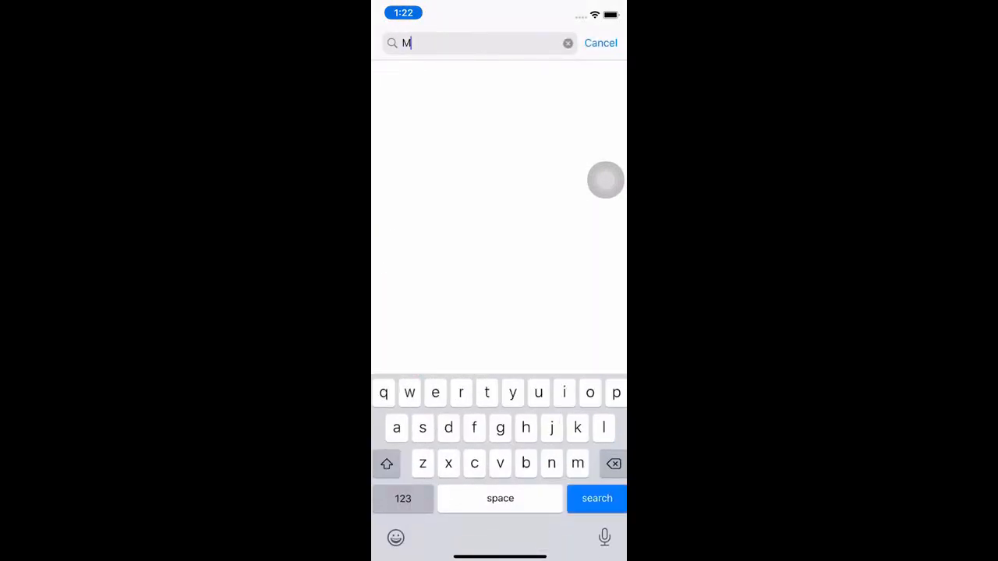
text(etamask)
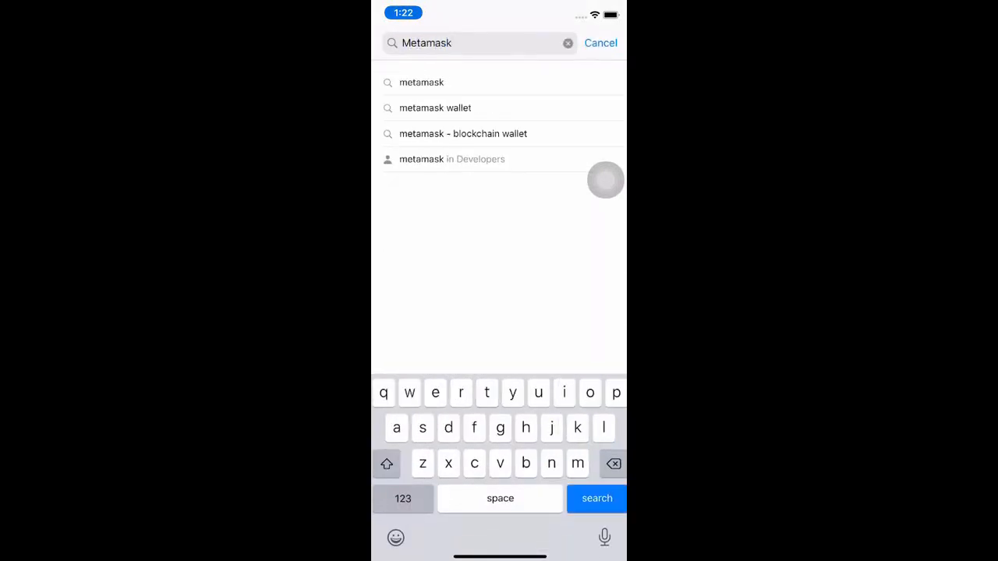
click(434, 108)
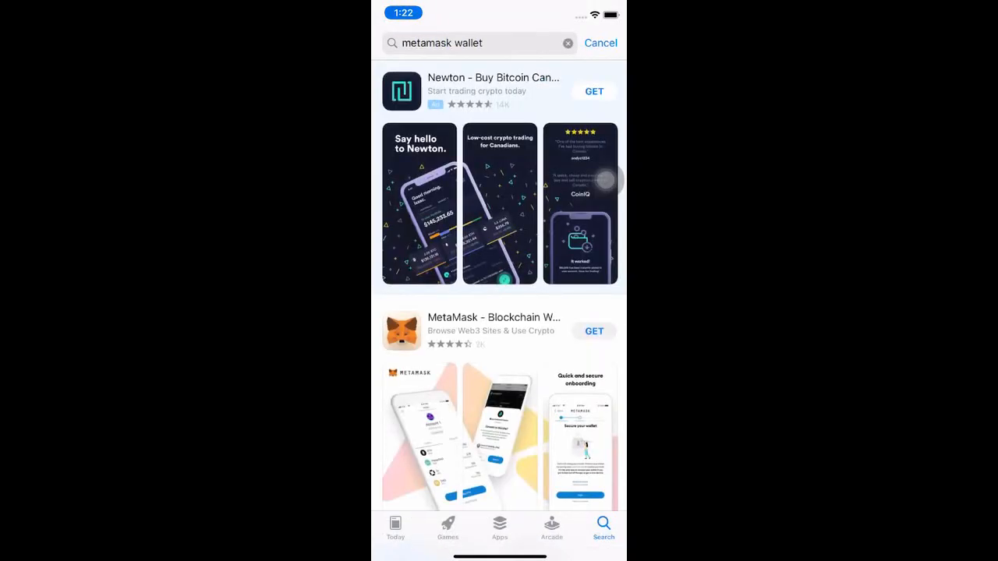
click(593, 331)
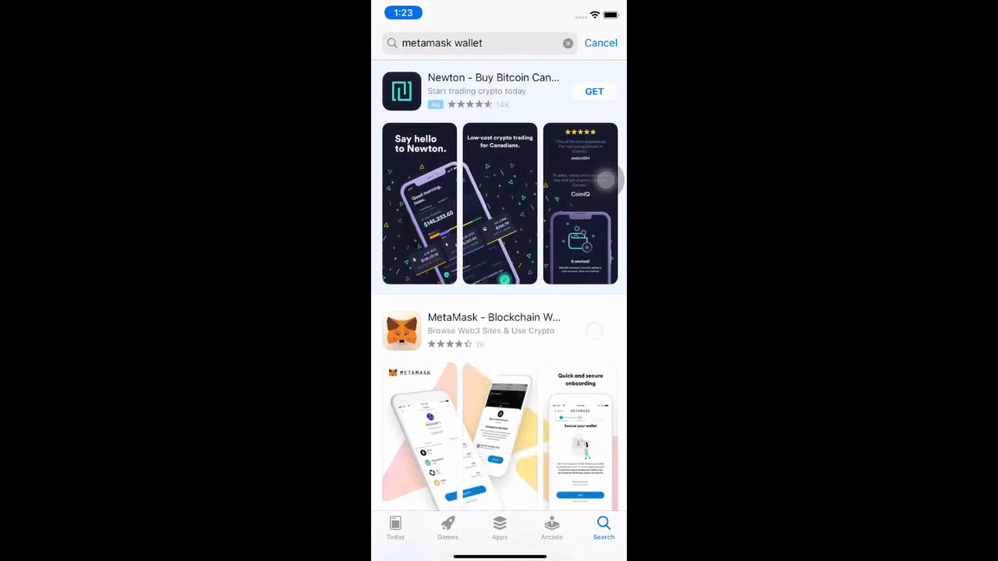
- Confirm the MetaMask install and sign in with the Apple ID password to authorise it
click(594, 329)
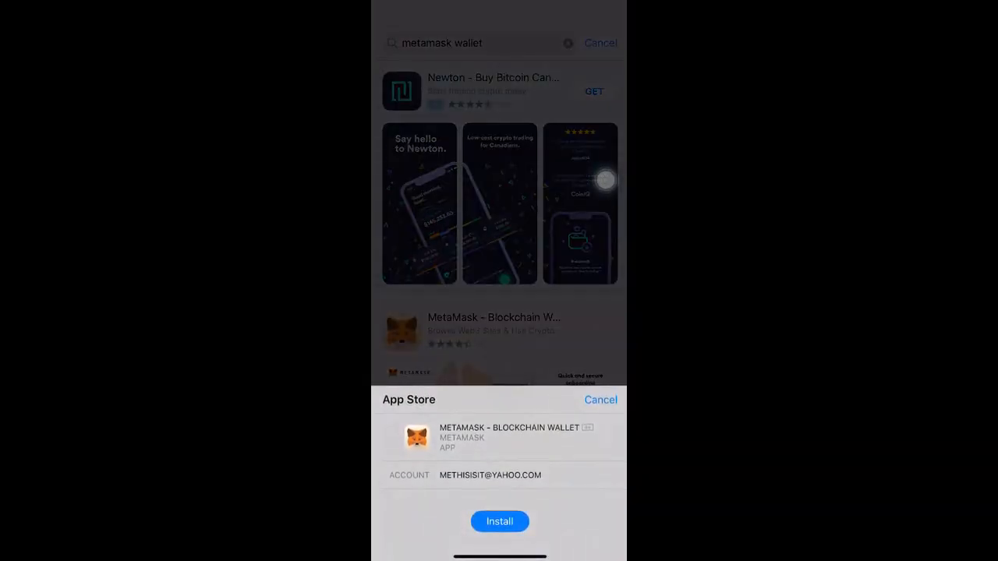
click(500, 520)
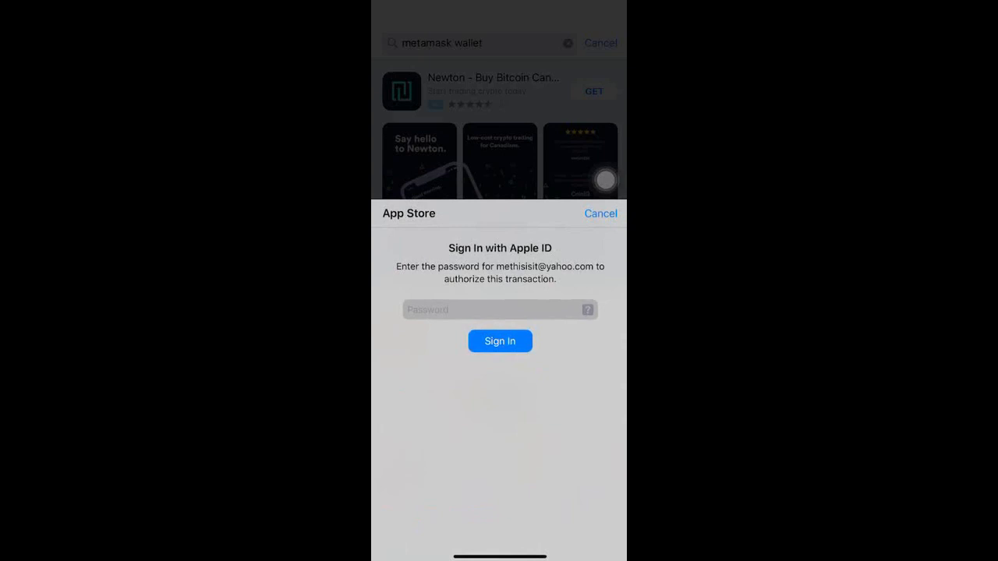
click(498, 310)
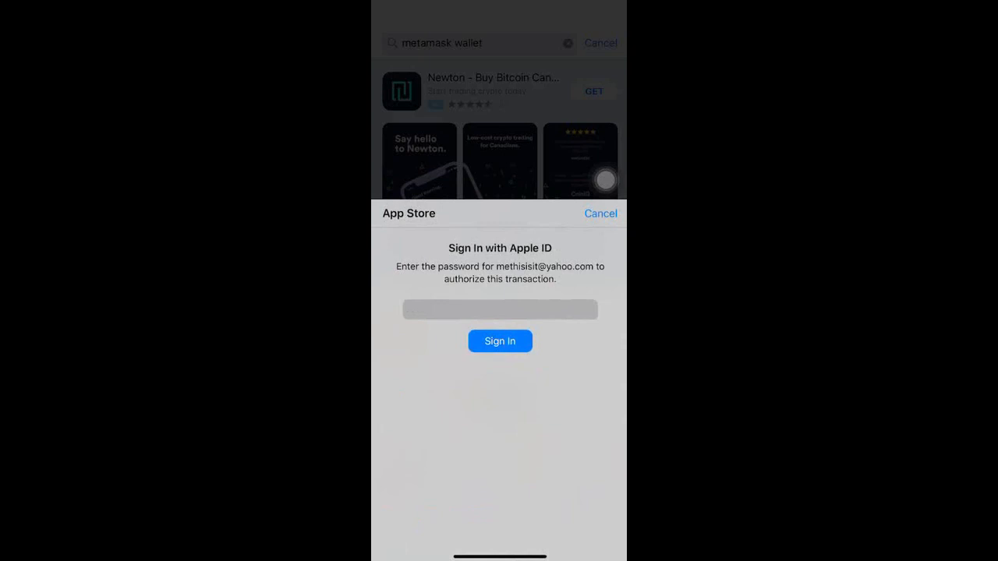
click(500, 341)
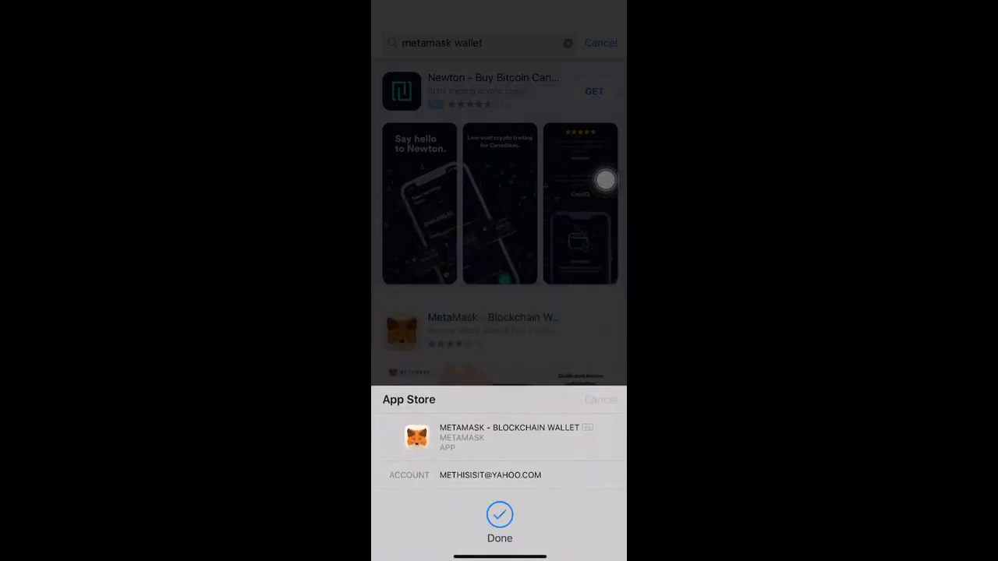
- Wait for the download to finish and launch the newly installed MetaMask app
click(499, 514)
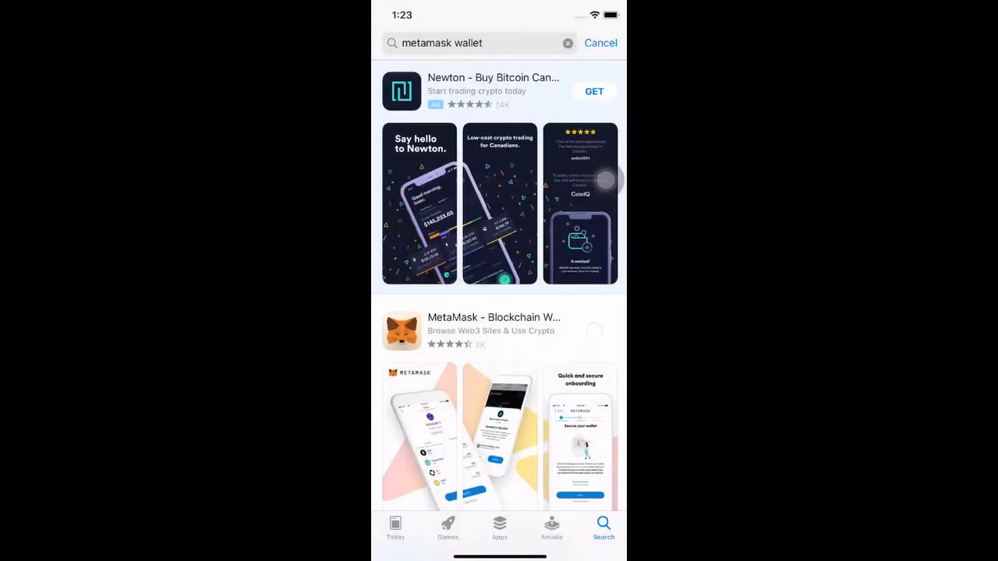
click(594, 330)
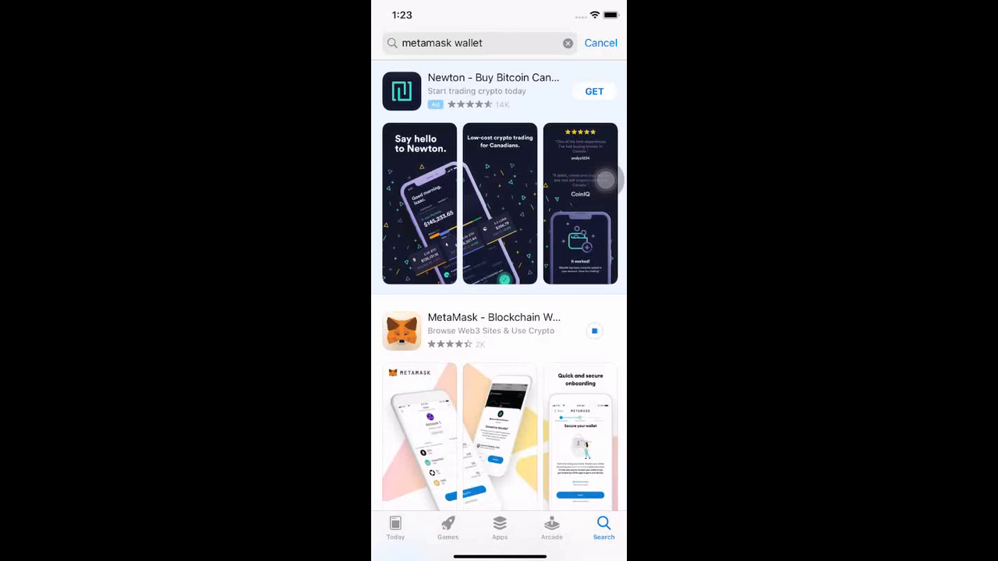
click(594, 331)
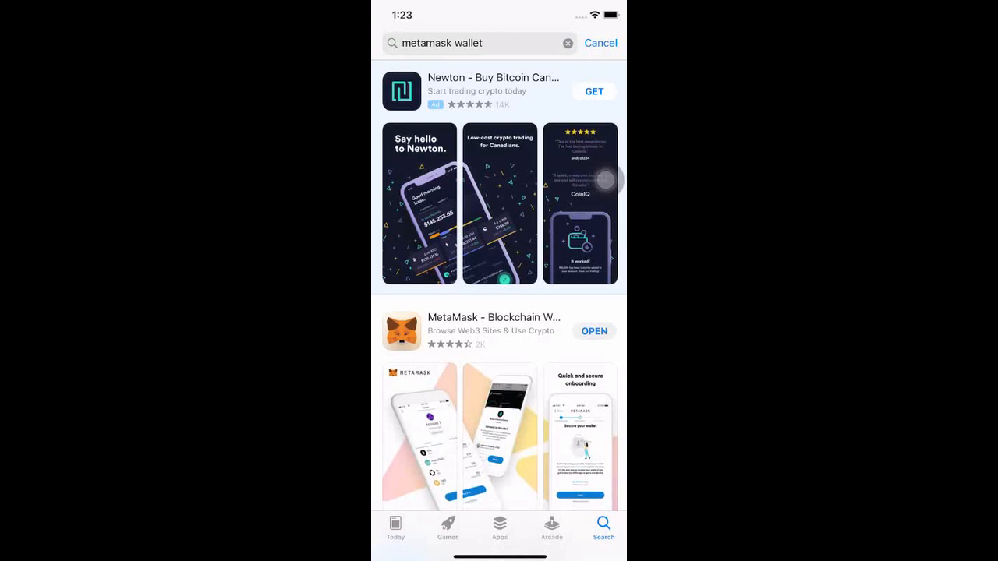
click(593, 331)
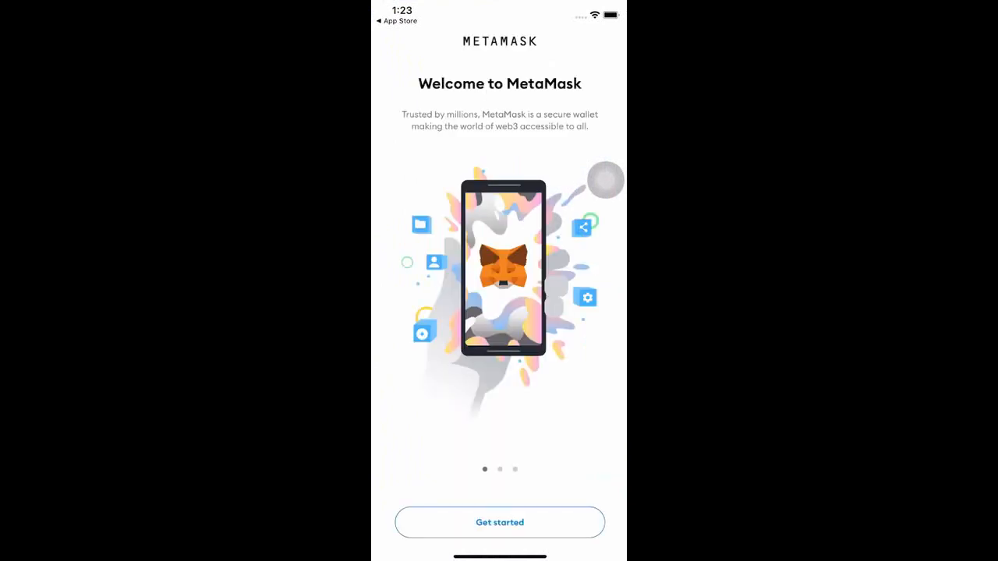
- Get started, choose Import using Secret Recovery Phrase and agree to anonymous usage data
click(498, 522)
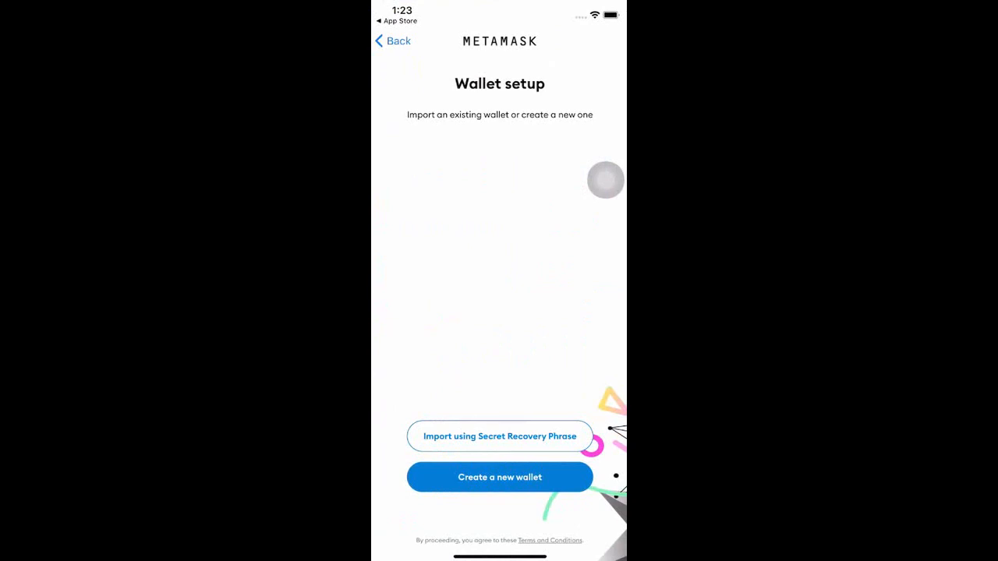
click(499, 477)
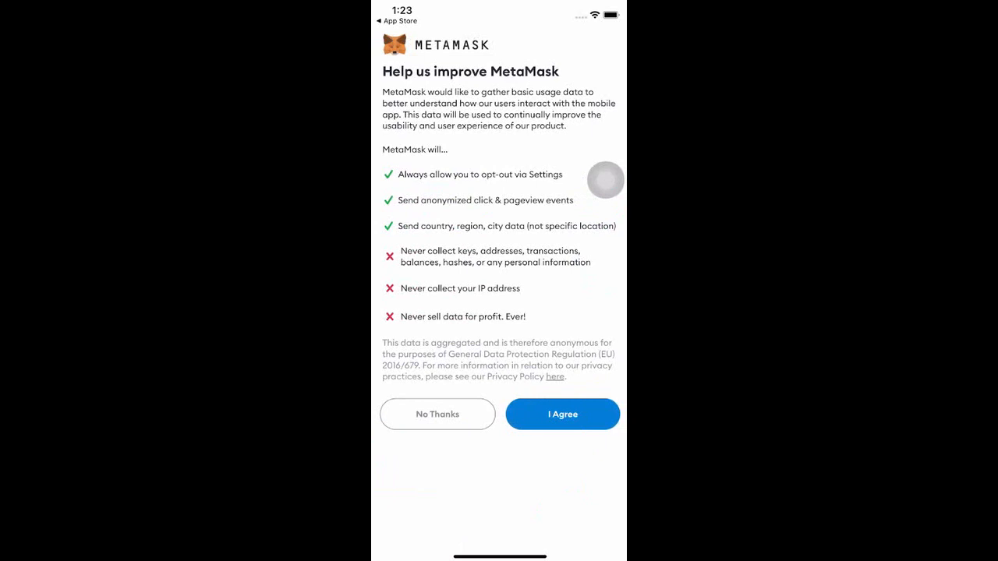
click(561, 413)
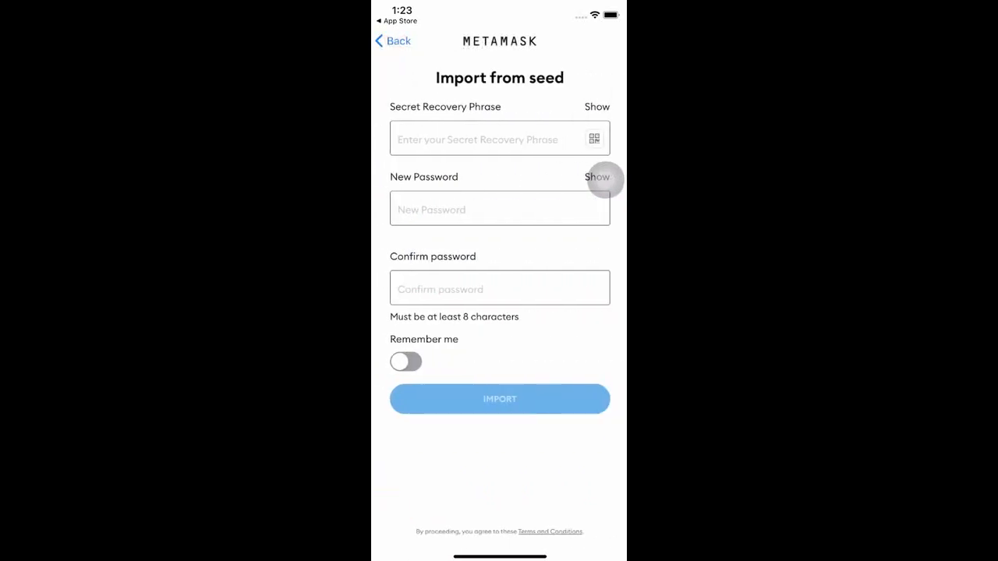
- Paste the Secret Recovery Phrase, set and confirm a new password, and import the wallet
click(499, 139)
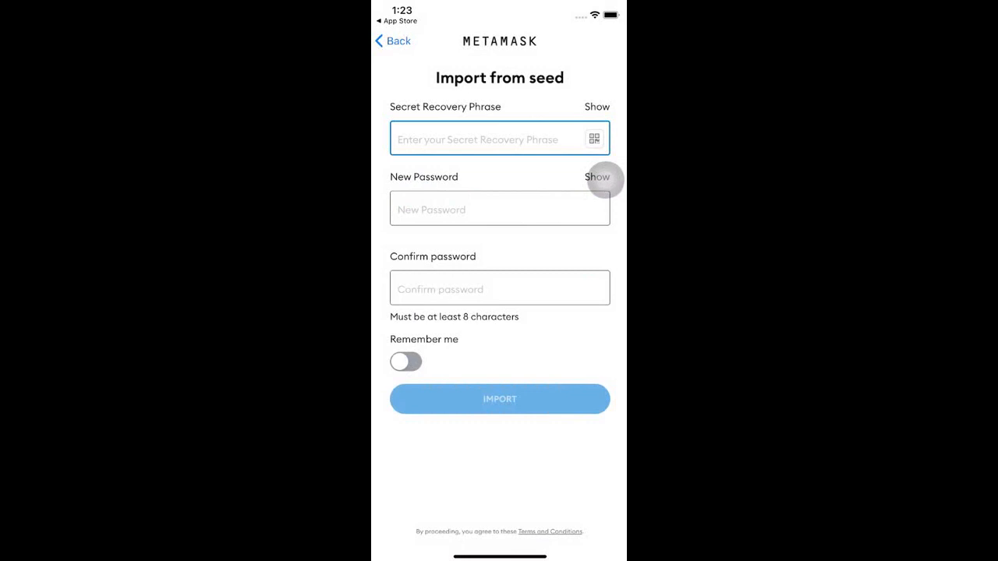
click(596, 107)
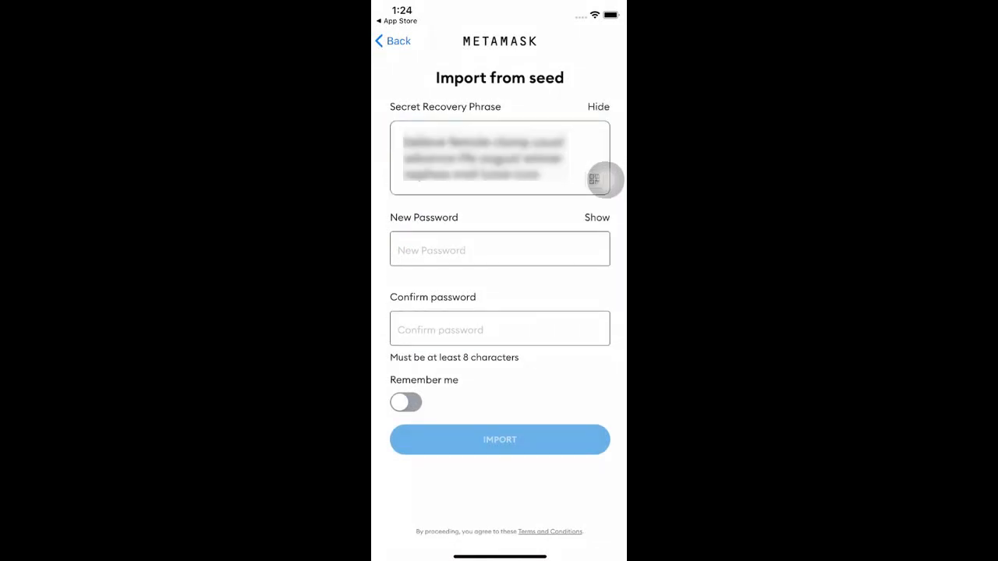
click(598, 107)
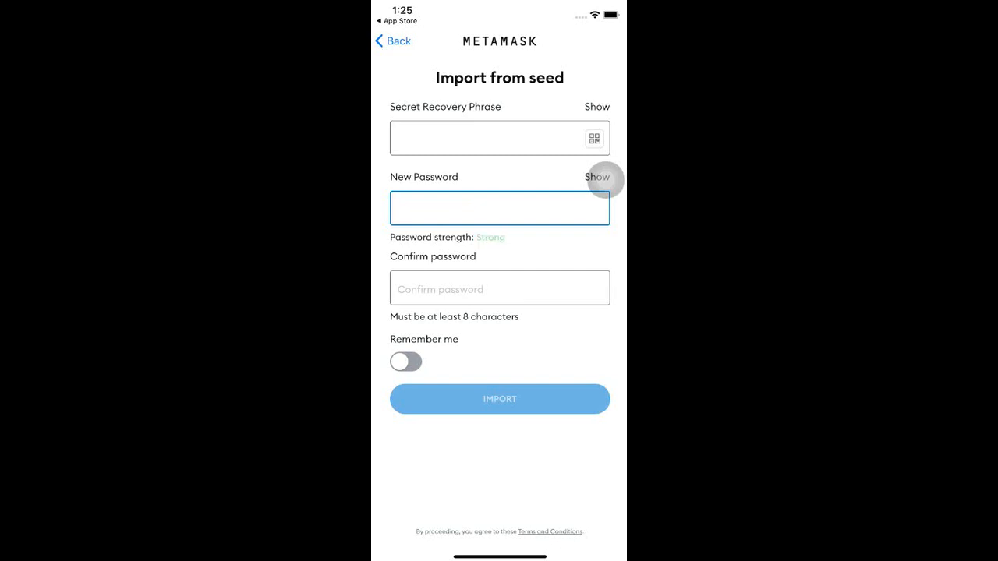
click(499, 288)
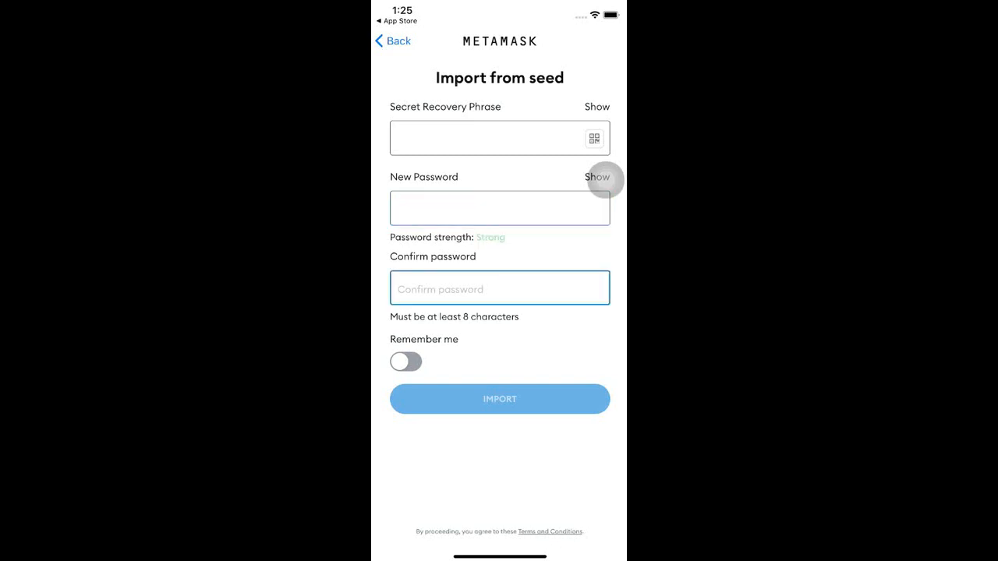
click(500, 287)
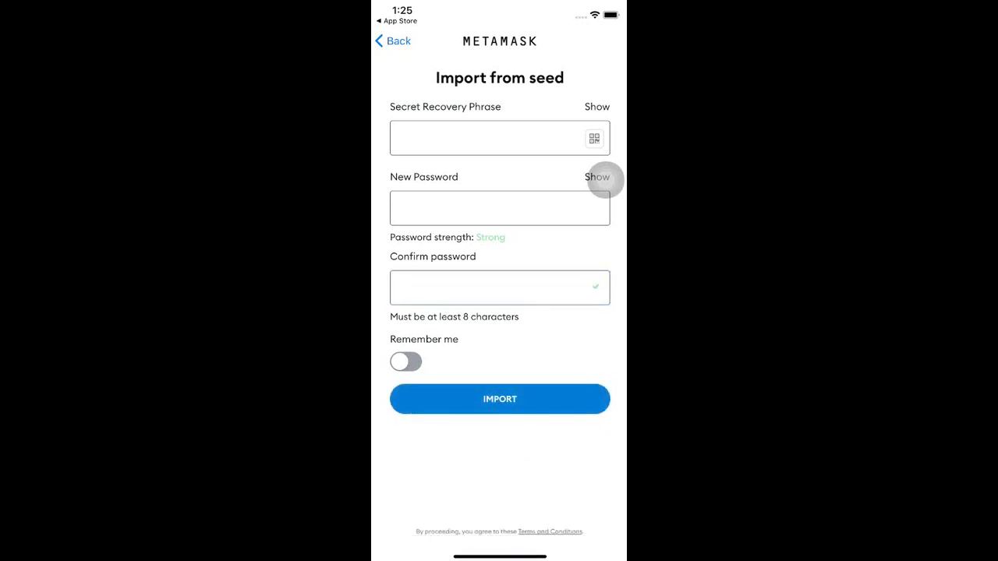
click(499, 398)
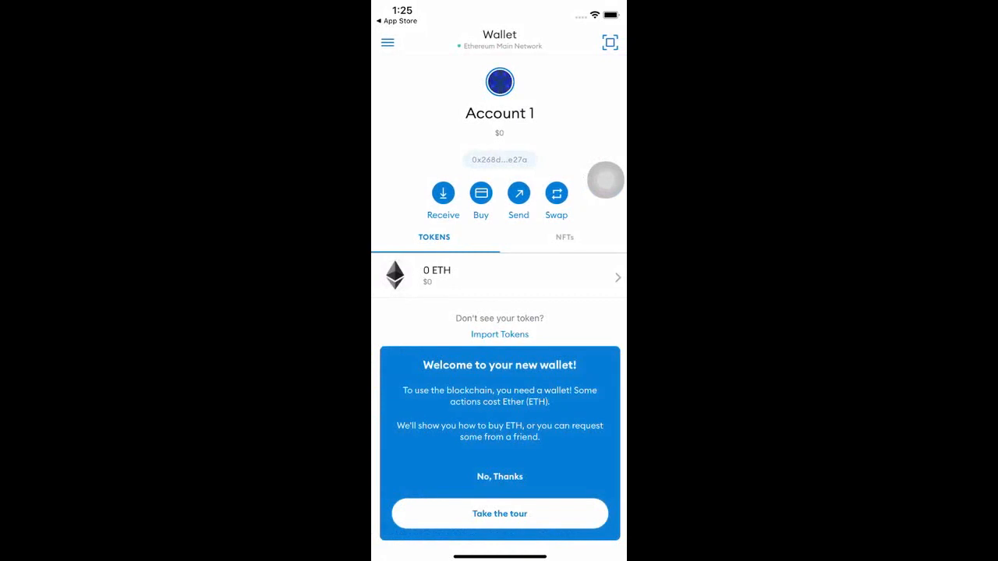
- Dismiss the welcome card with No, Thanks and bring up the side menu
click(499, 477)
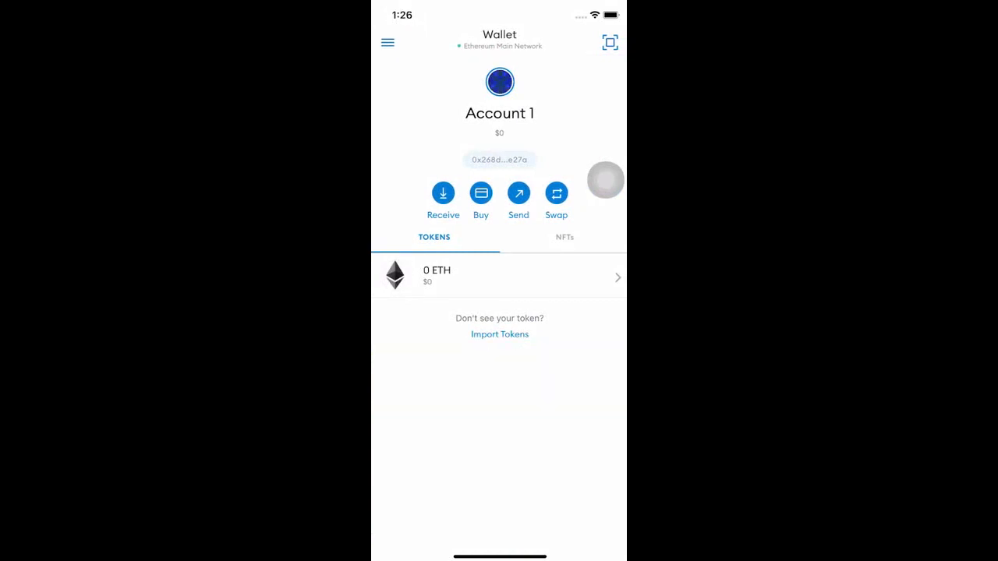
click(387, 43)
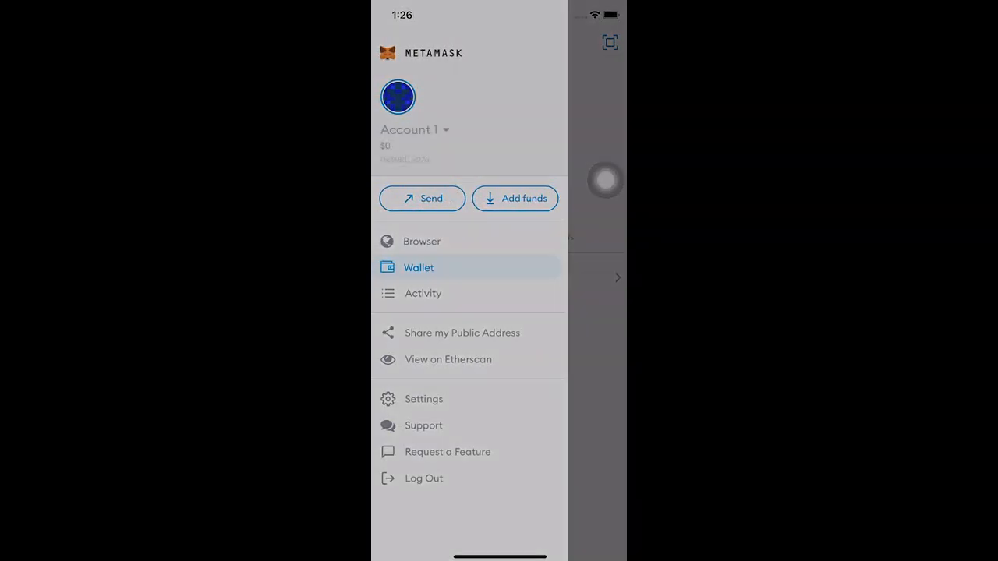
- Import a second account from a pasted private key and close the success screen
click(414, 129)
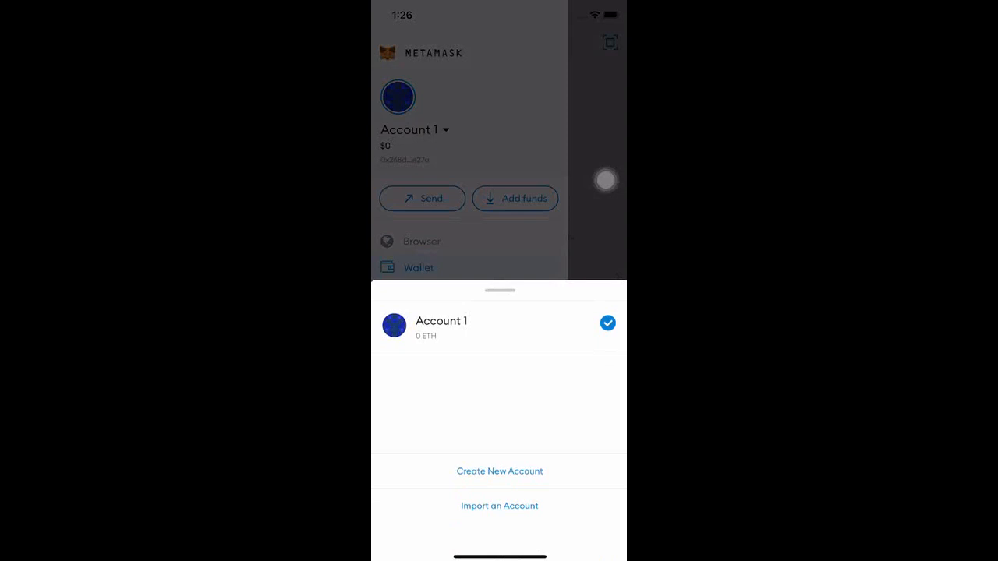
click(499, 505)
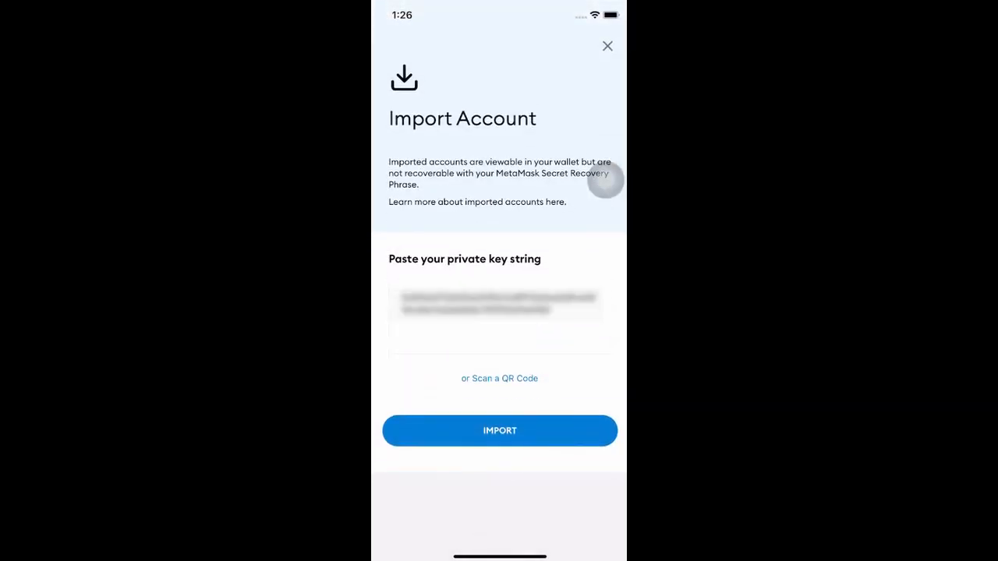
click(500, 430)
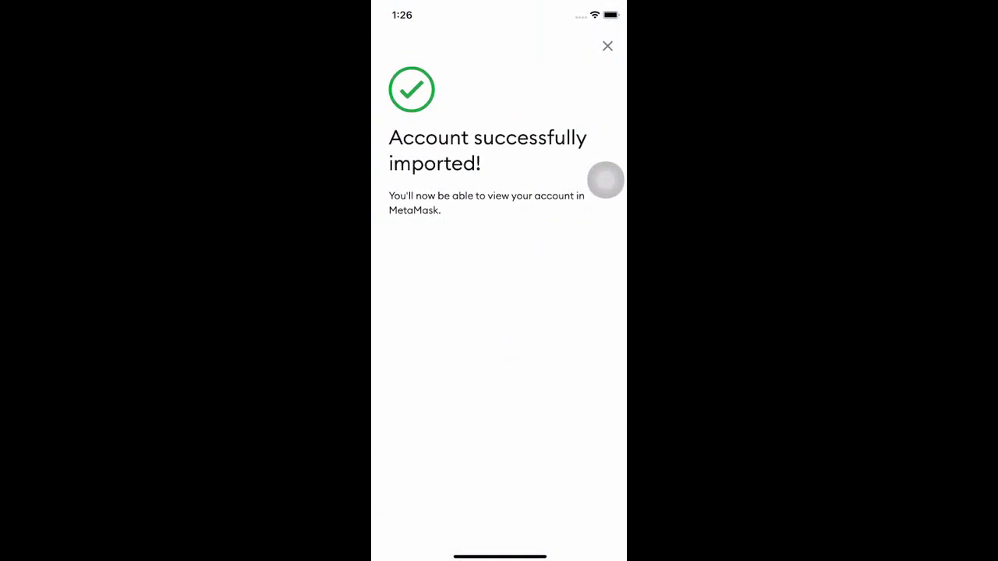
click(607, 45)
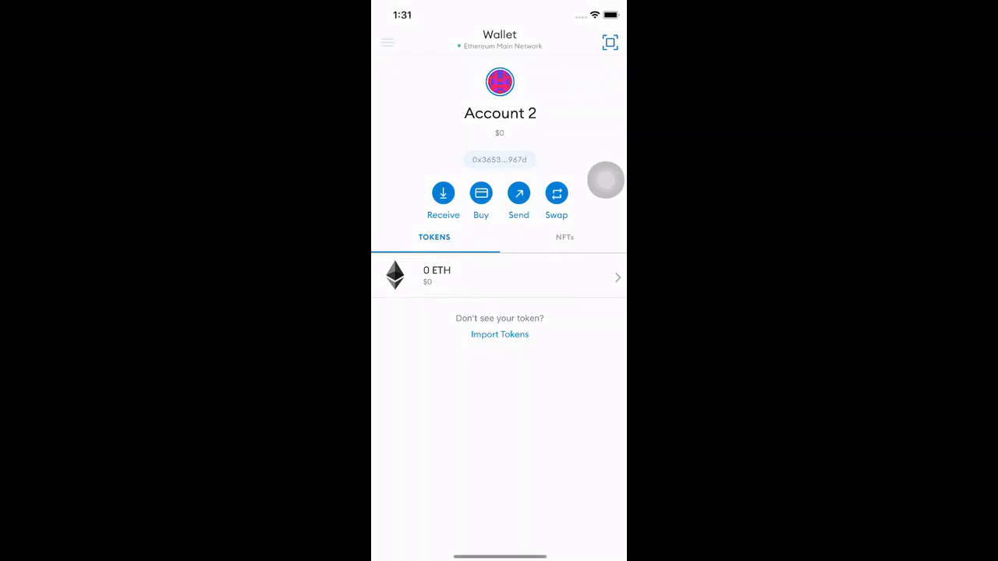
- Go to Settings > Networks and start adding a new custom RPC network
click(387, 42)
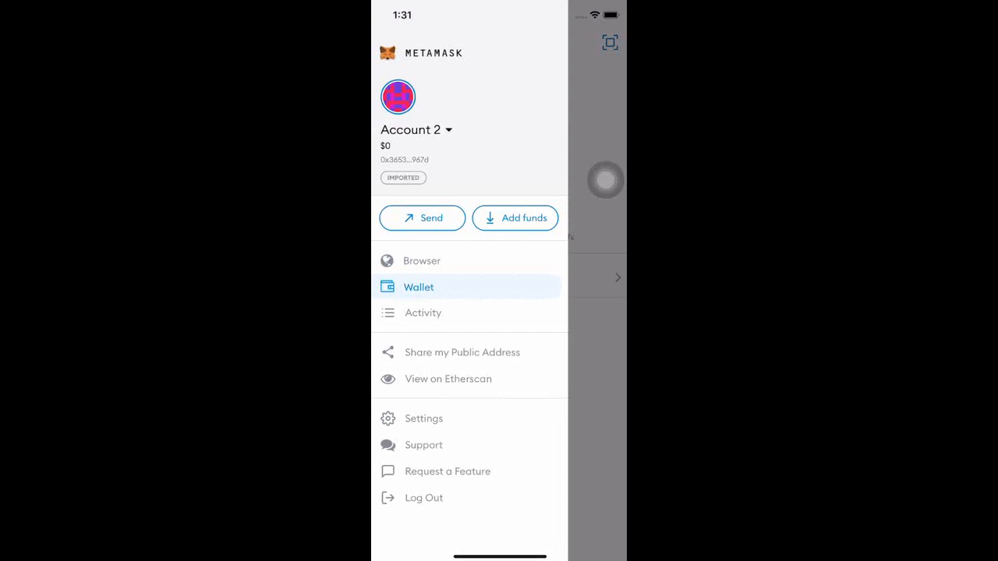
click(423, 419)
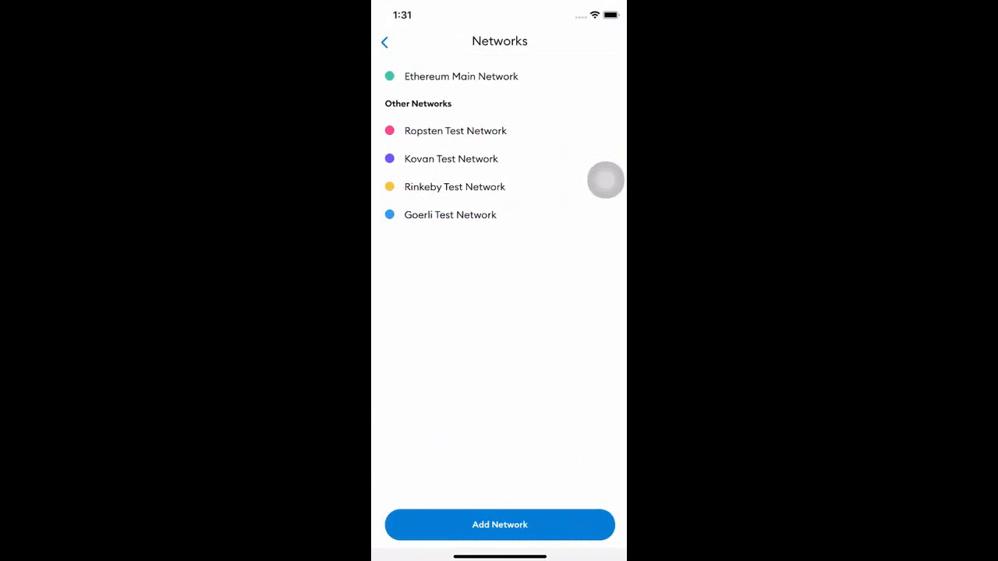
click(499, 525)
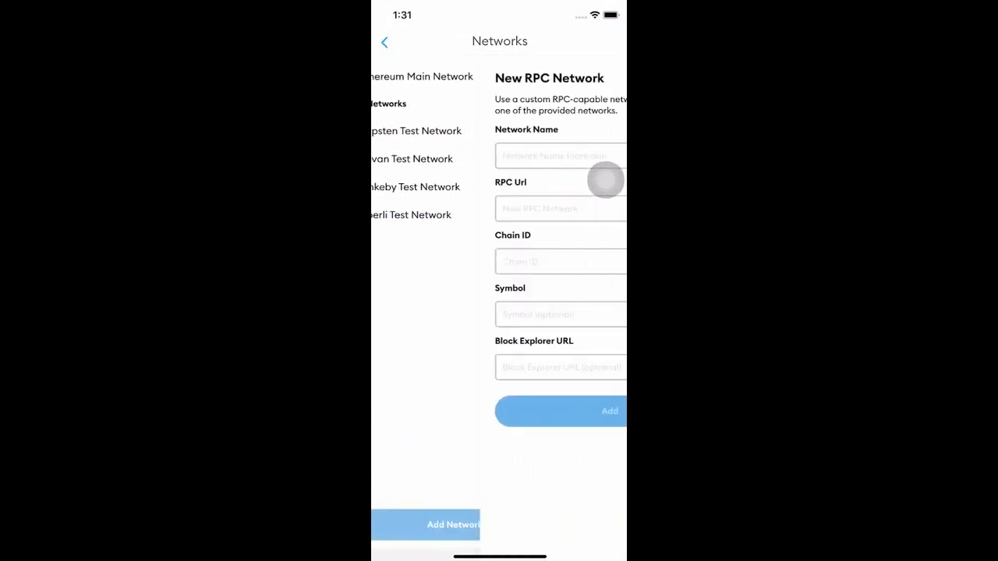
- Name the new network Polygon
click(499, 155)
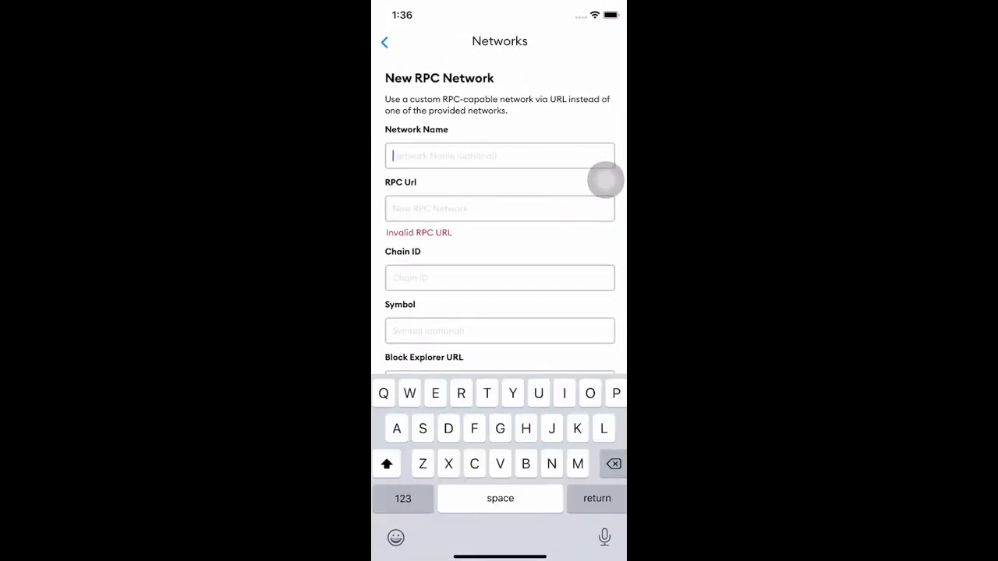
text(Polygo)
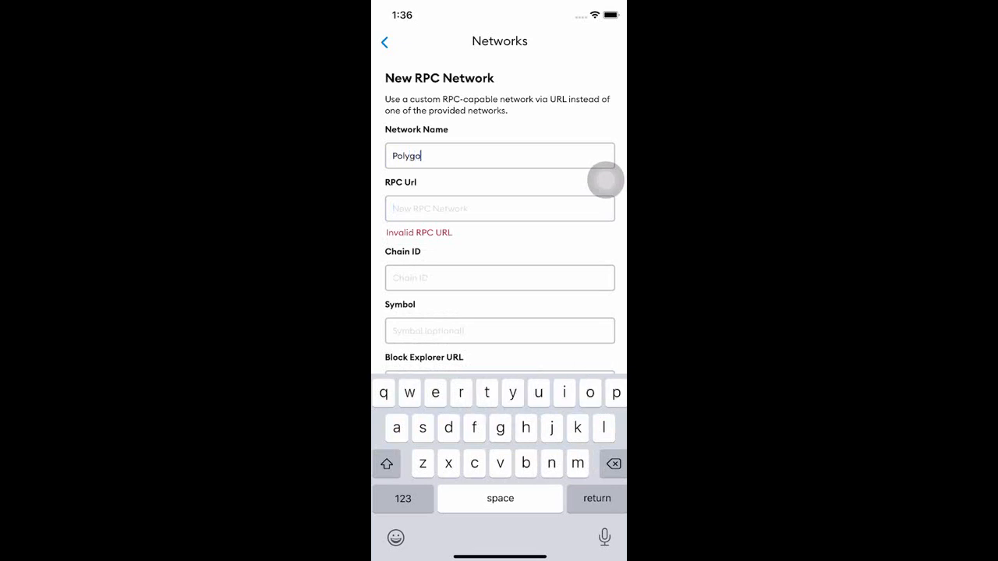
text(n)
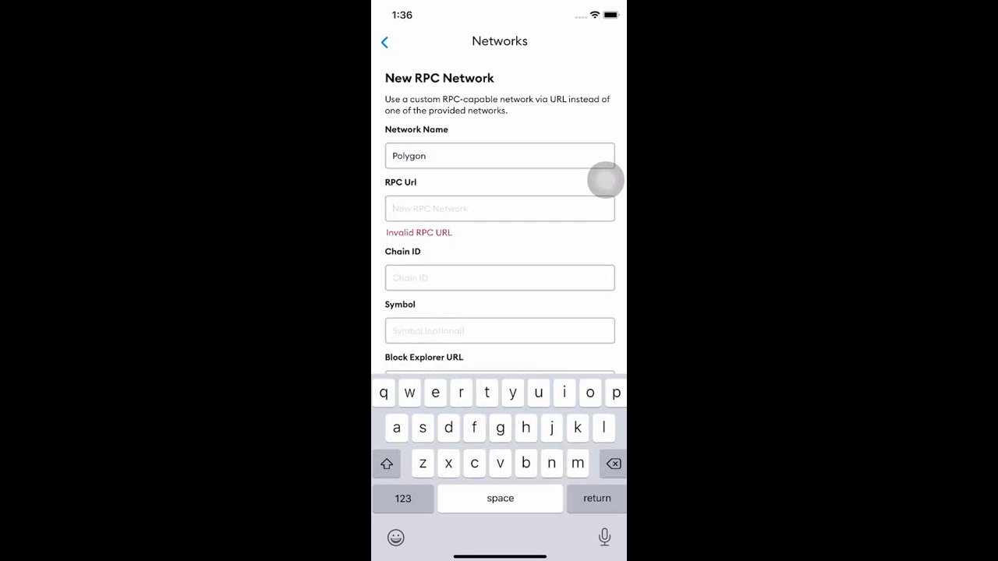
text(https)
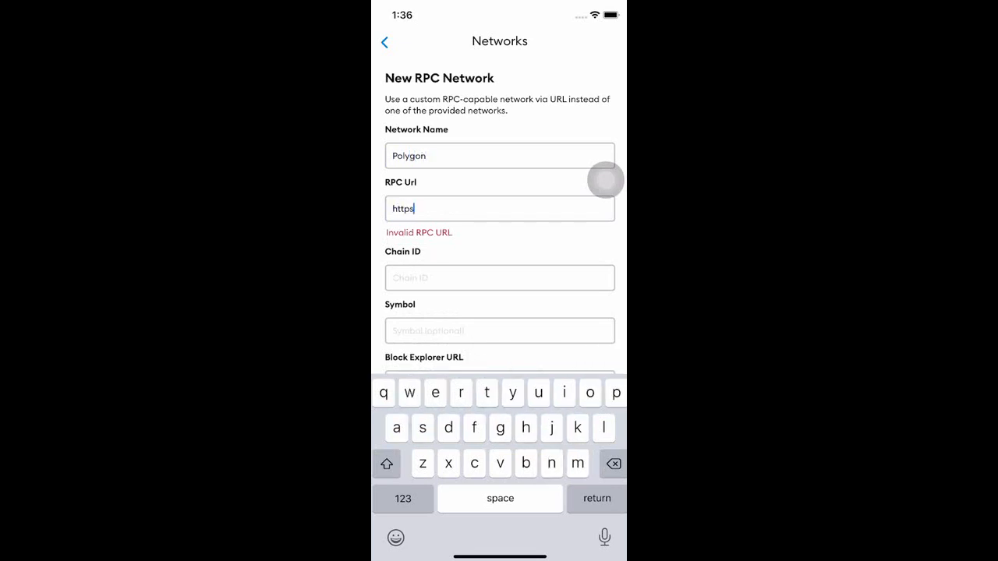
click(403, 498)
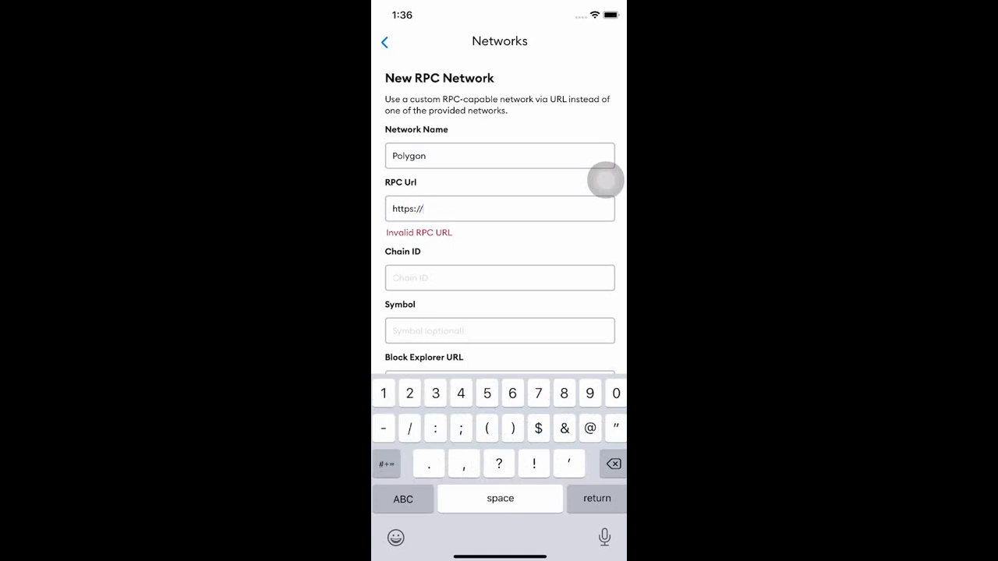
text(pol)
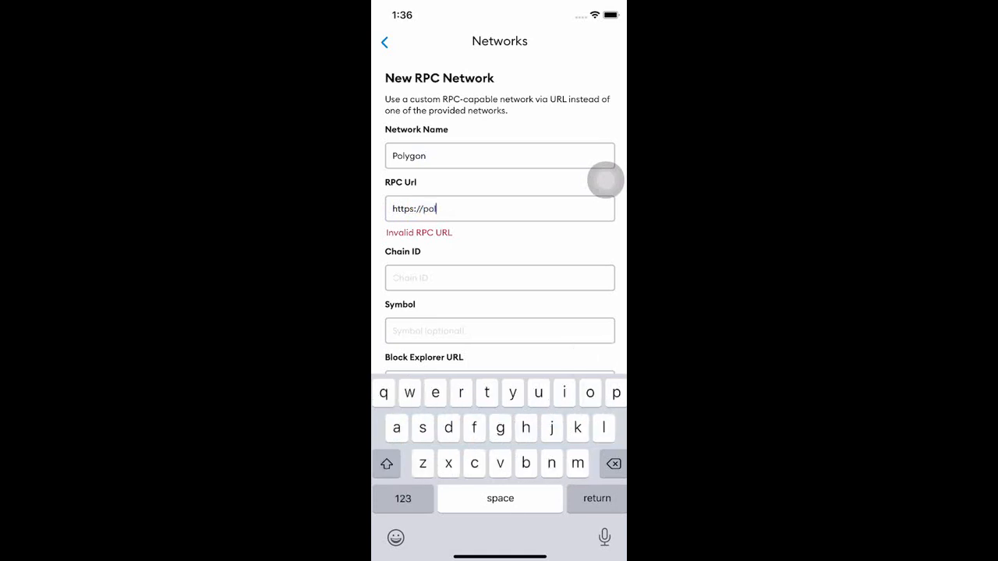
text(ygon)
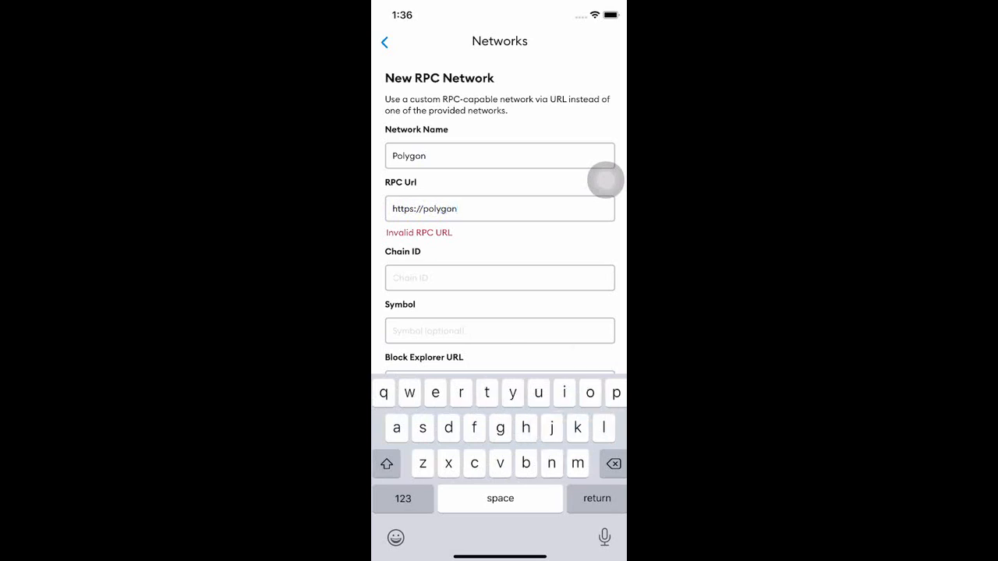
click(403, 498)
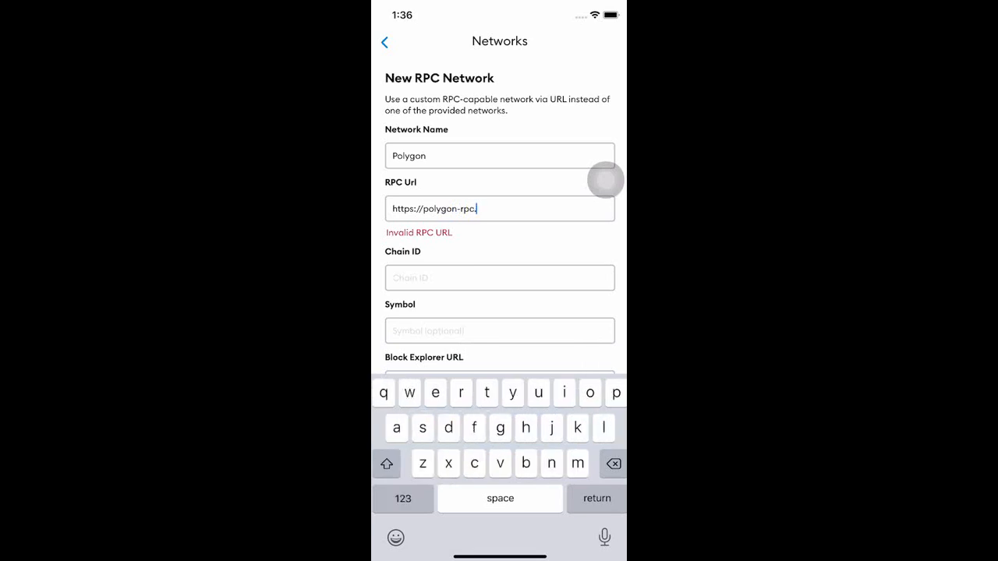
text(com)
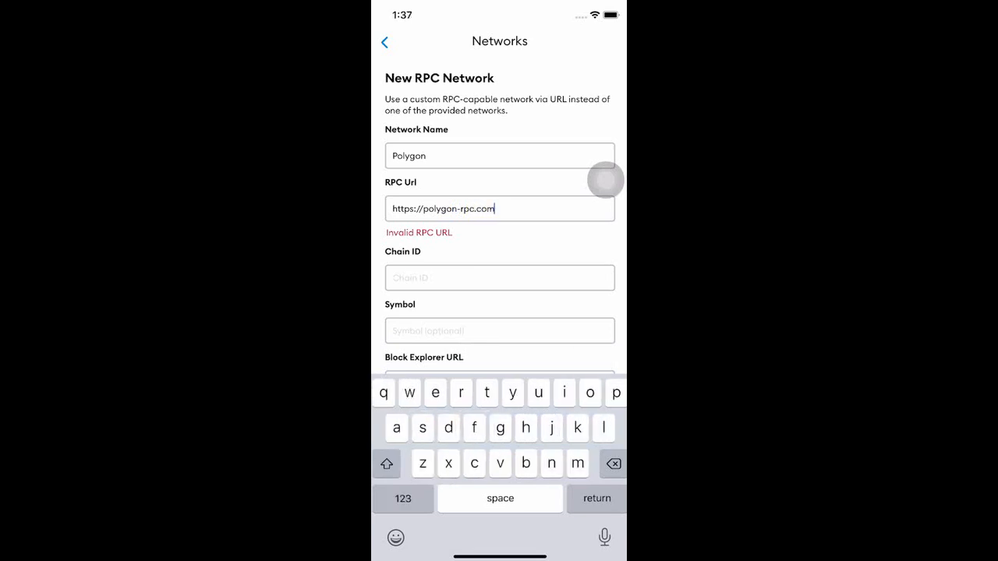
click(403, 498)
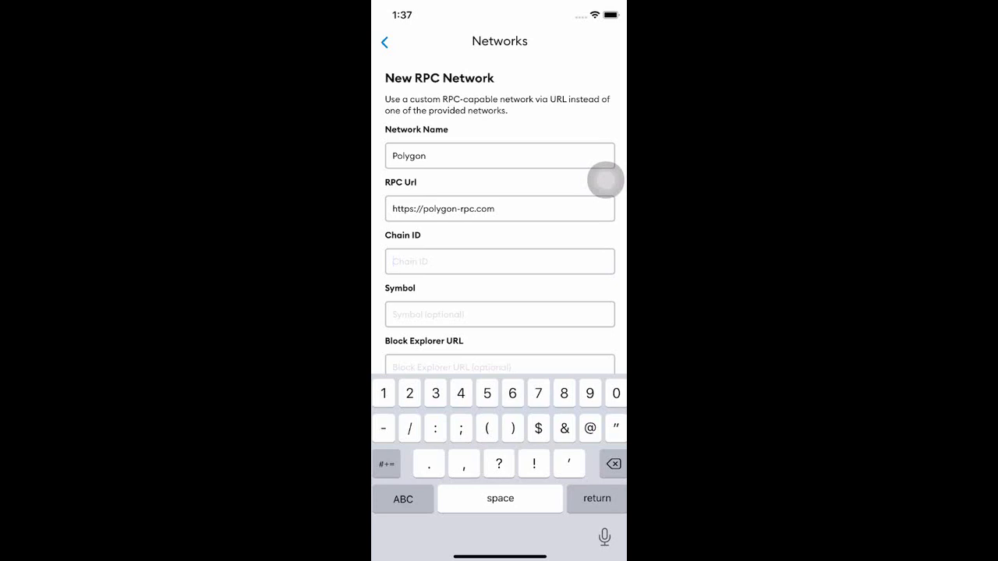
text(137)
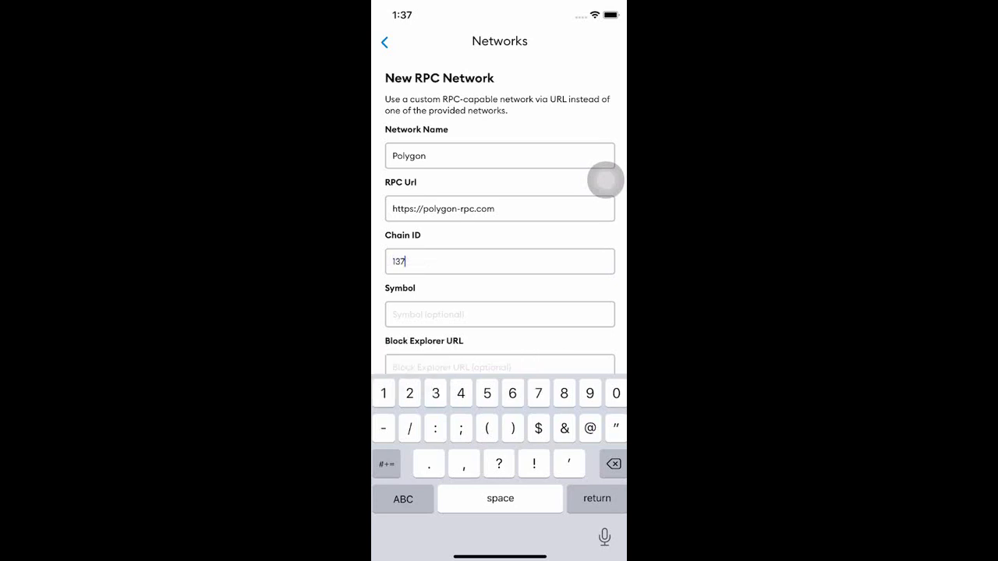
click(499, 314)
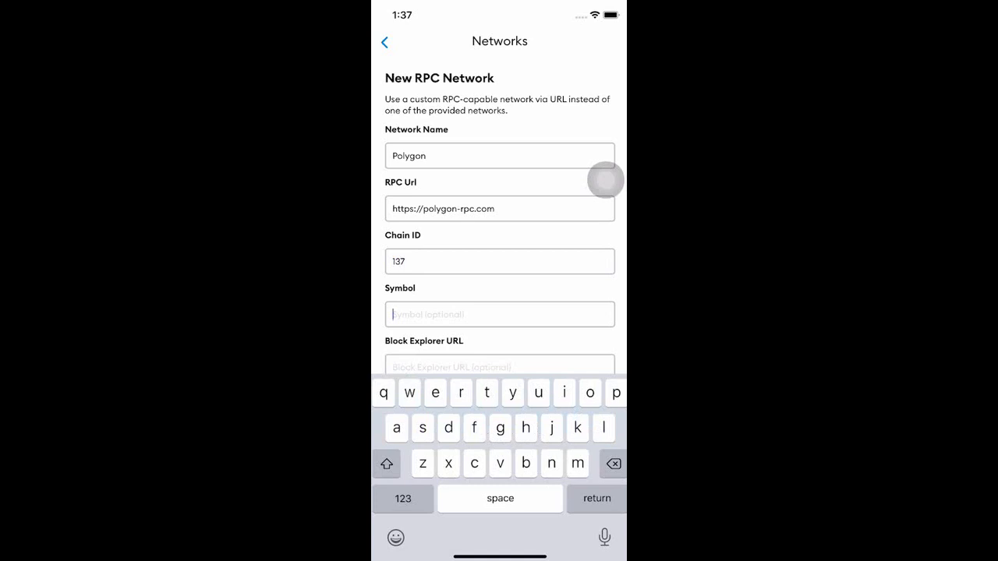
text(M)
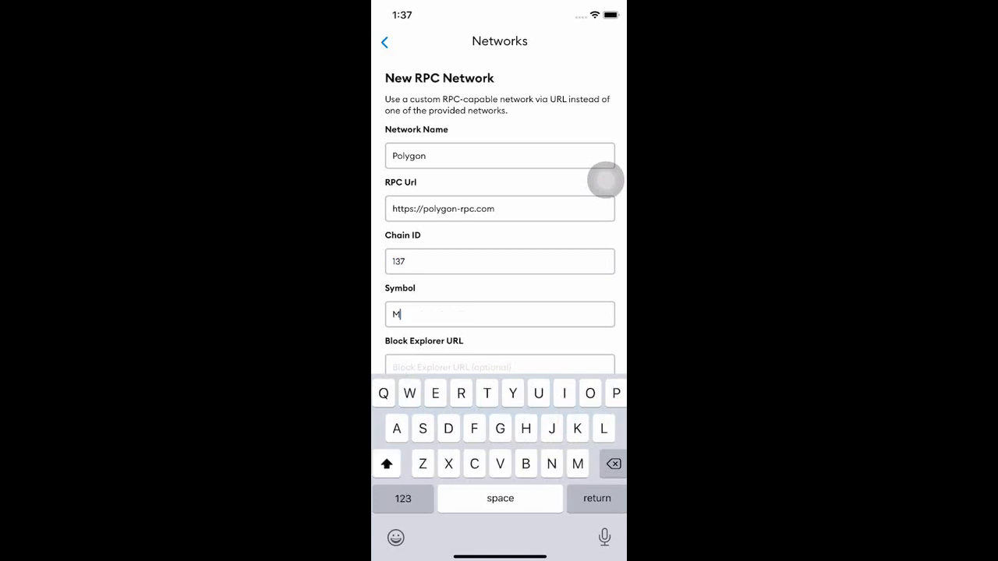
text(AT)
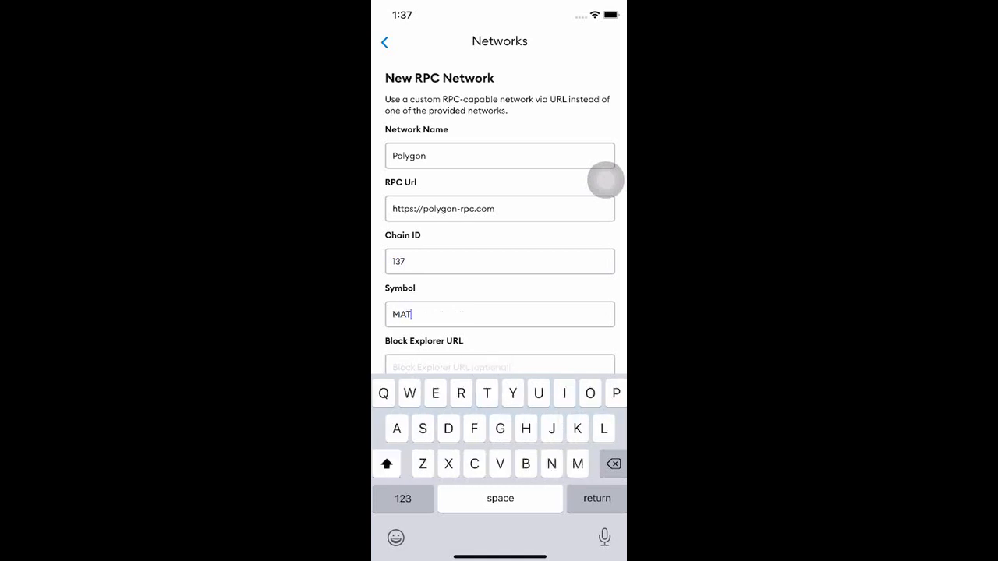
text(IC)
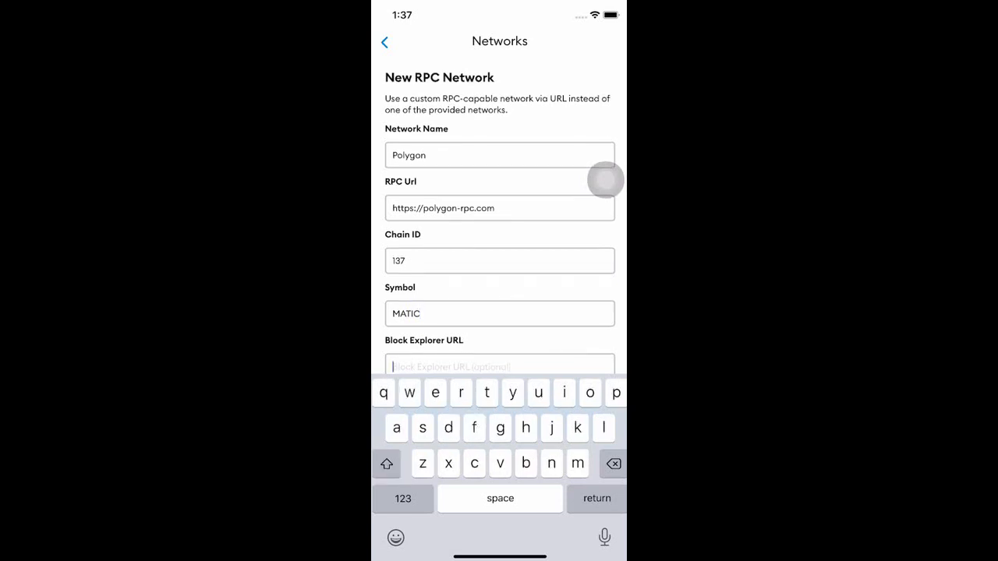
text(https://polygonscan.com)
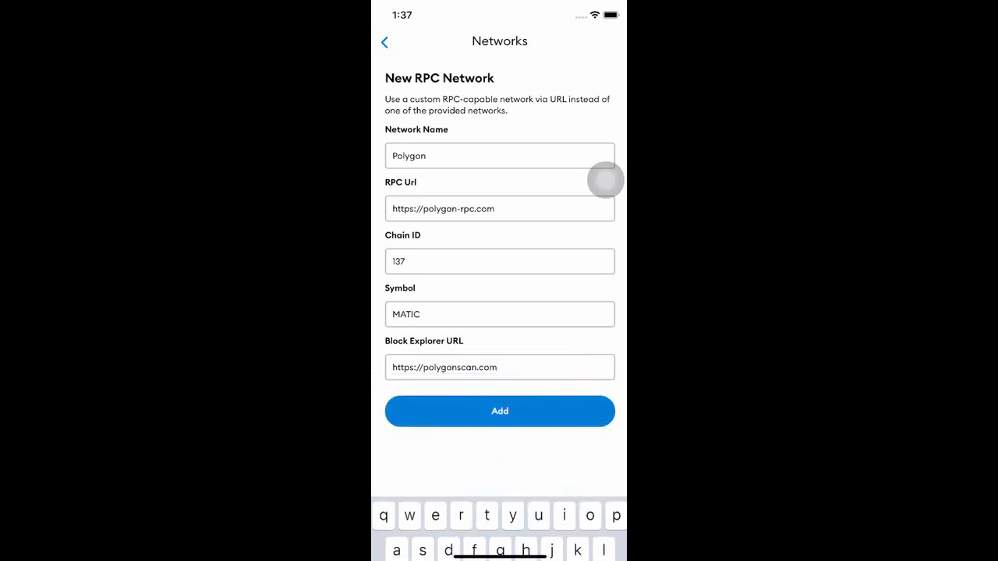
click(499, 411)
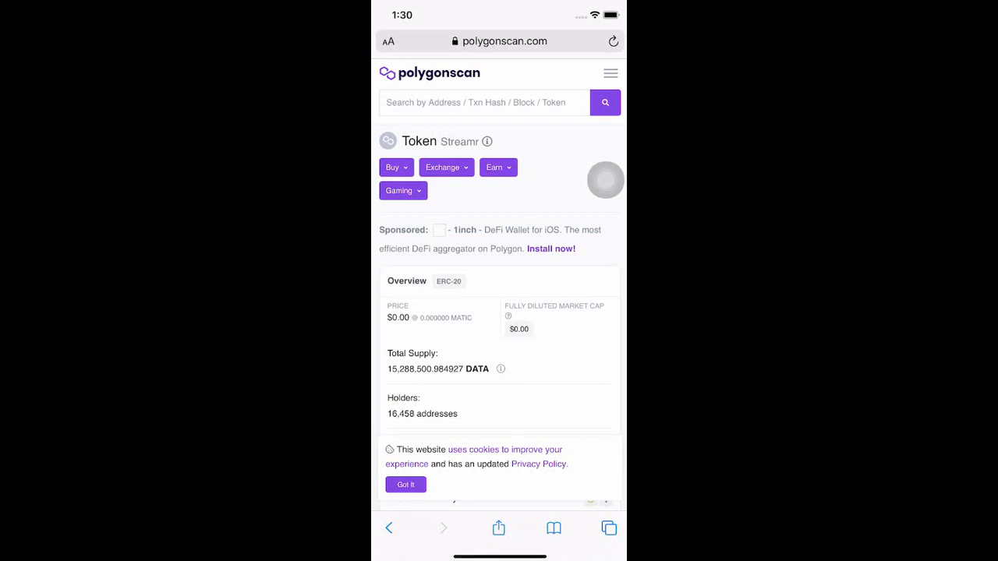
- Scroll the Polygonscan Streamr page to Profile Summary and copy the DATA contract address
scroll(down, 3)
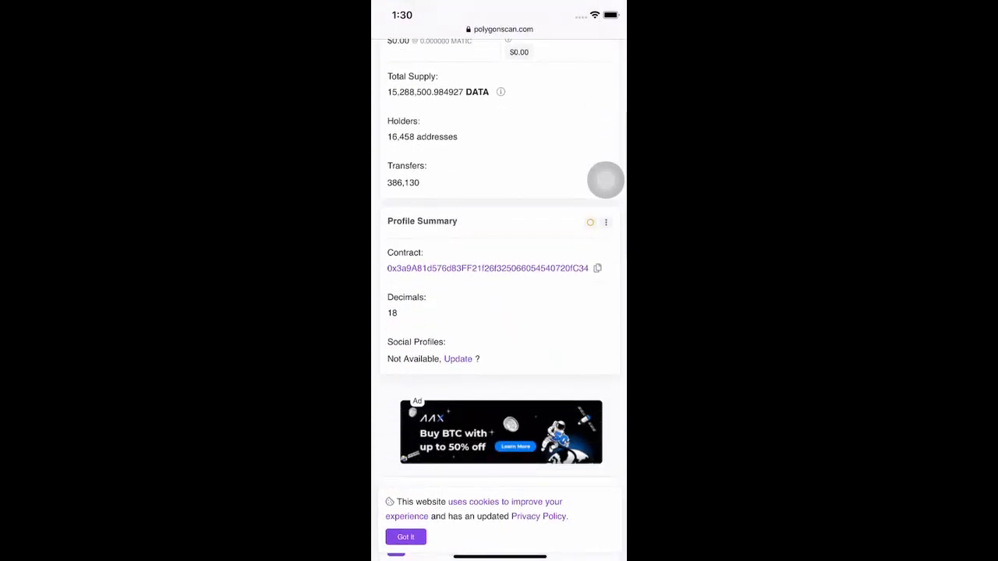
scroll(down, 3)
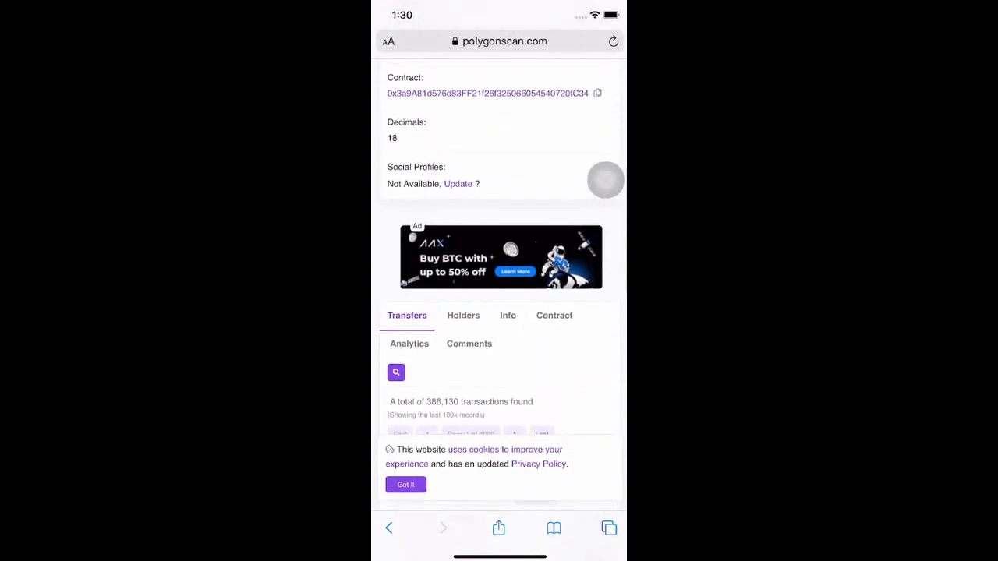
scroll(up, 3)
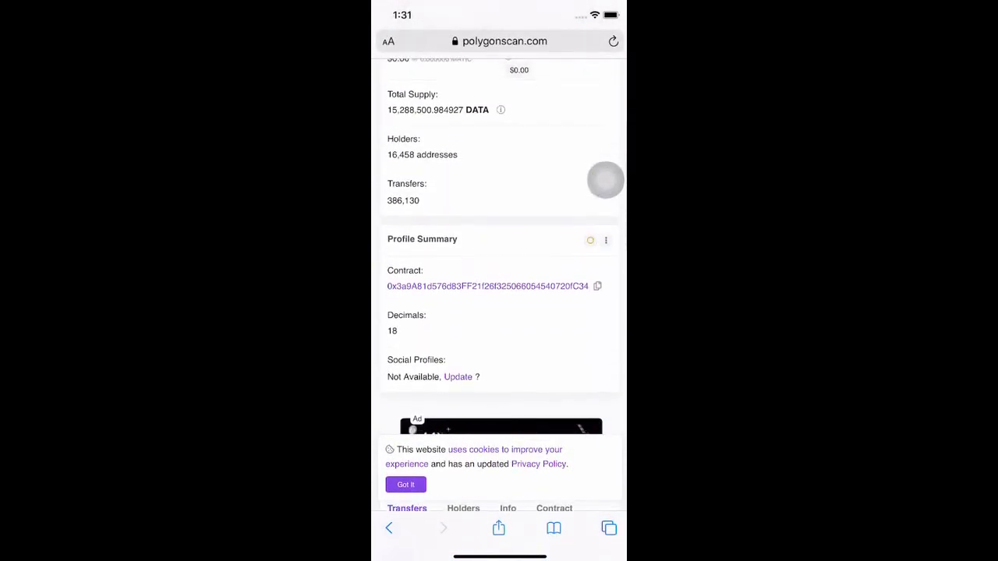
click(597, 286)
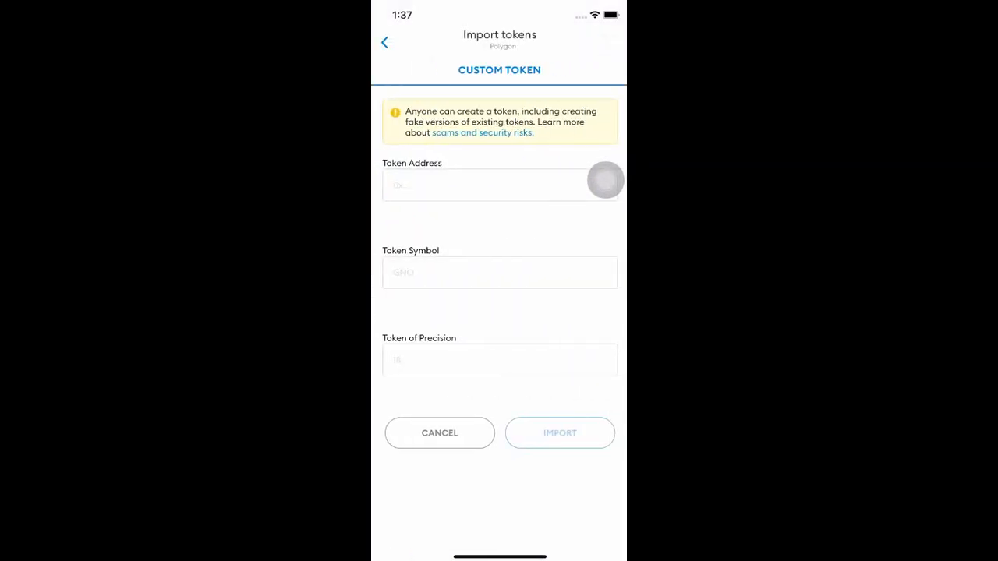
click(499, 186)
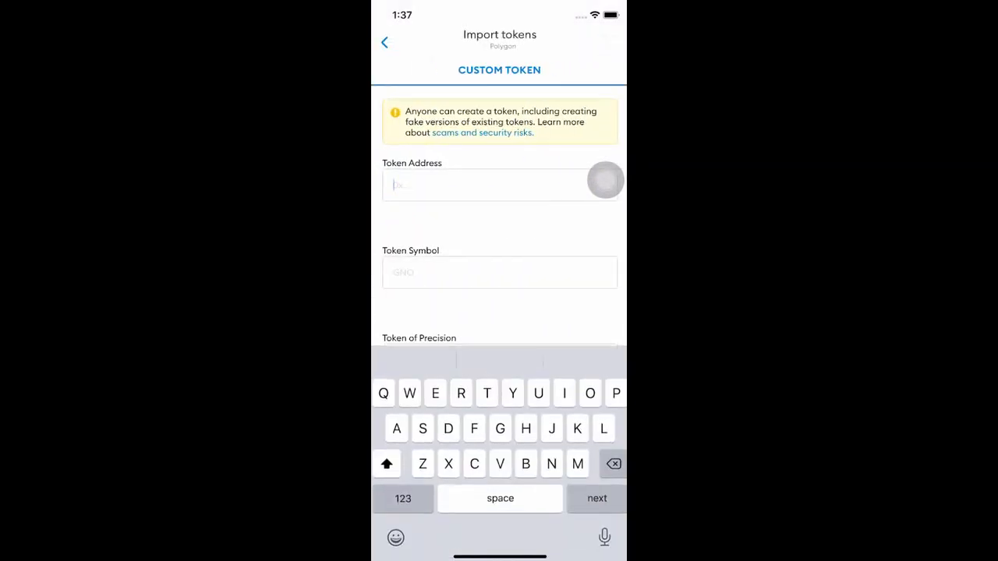
text(0x3a9A81d576d83FF21f26f325066054540720fC34)
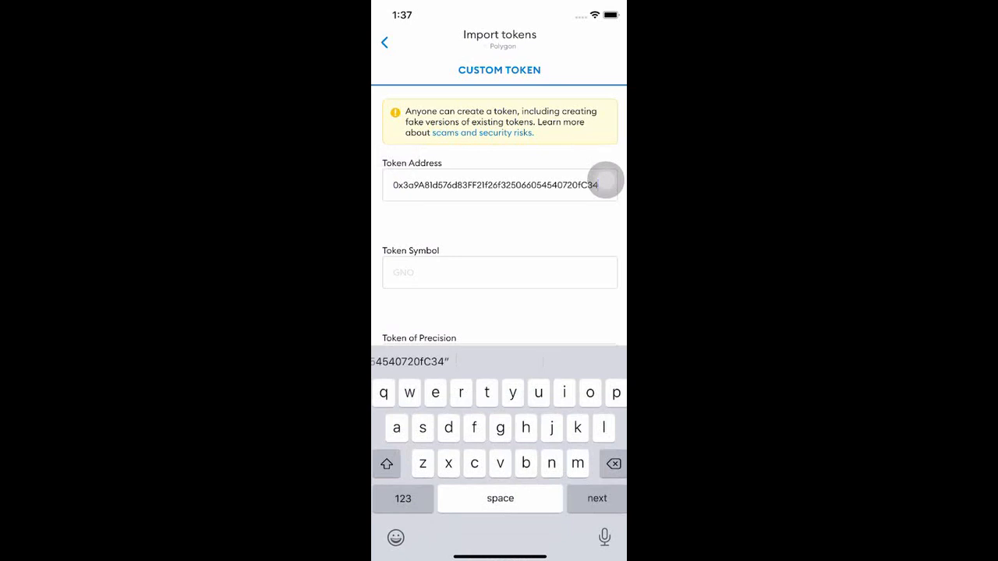
text(DATA)
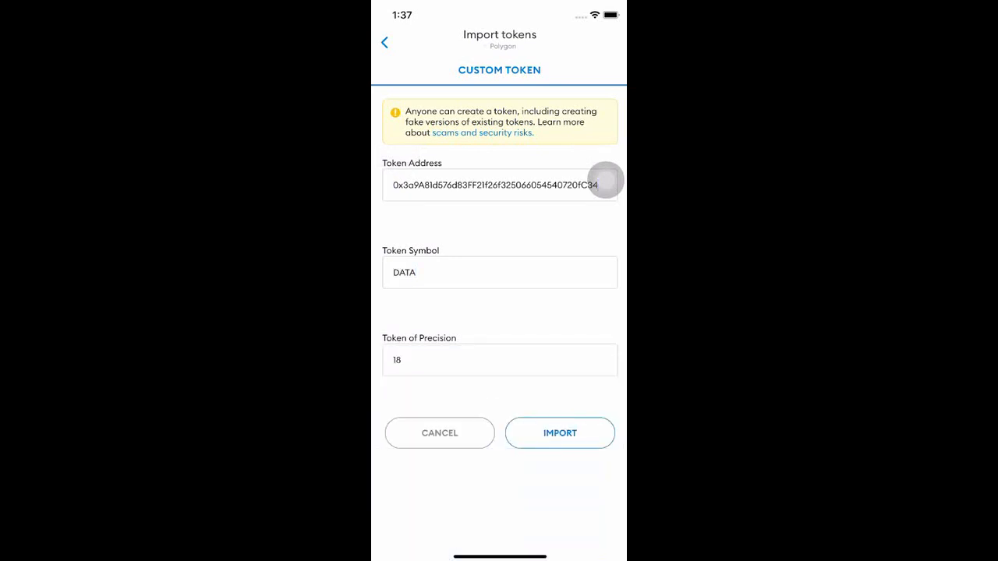
click(558, 432)
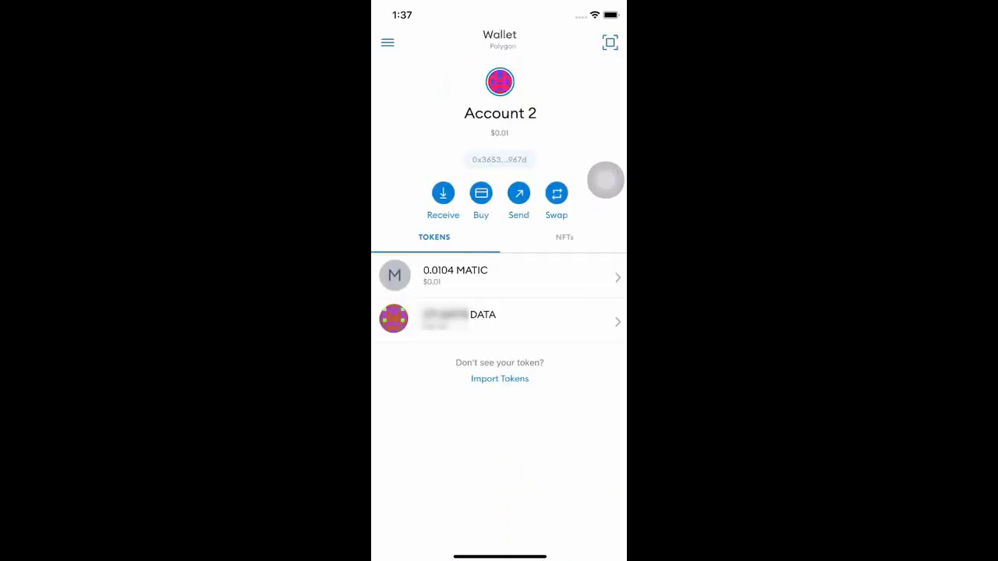
- Log out from the main menu so the Welcome Back password screen shows
click(387, 42)
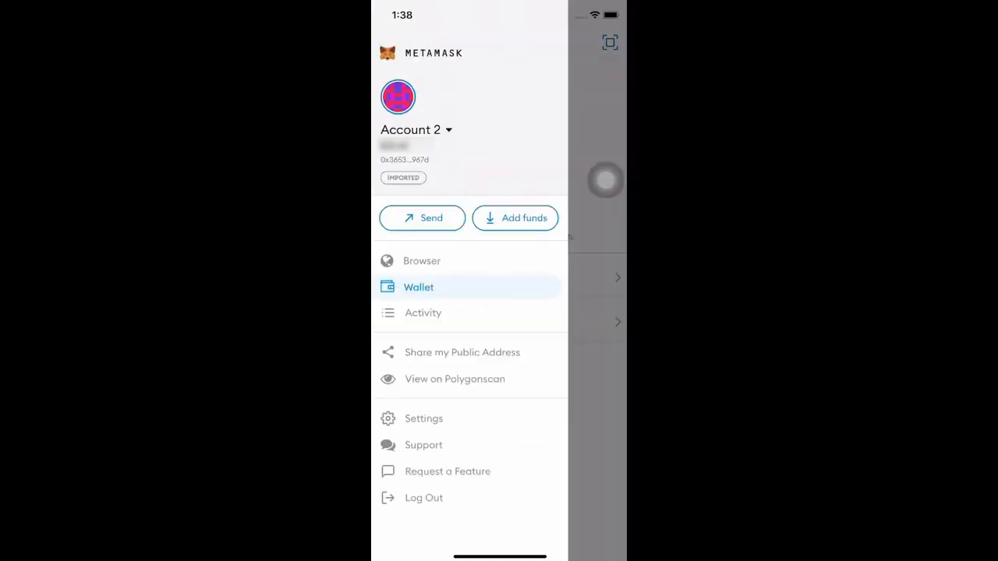
click(423, 497)
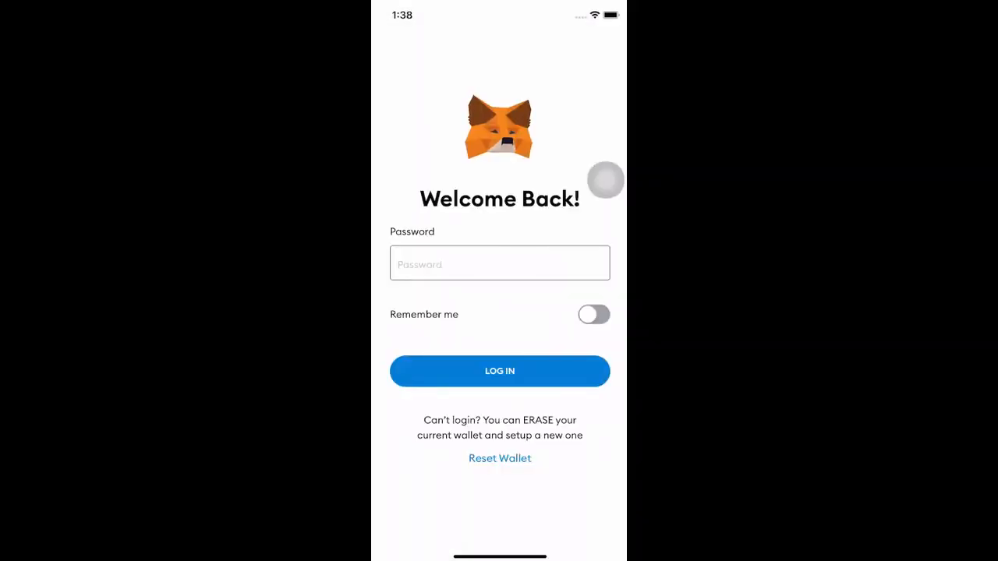